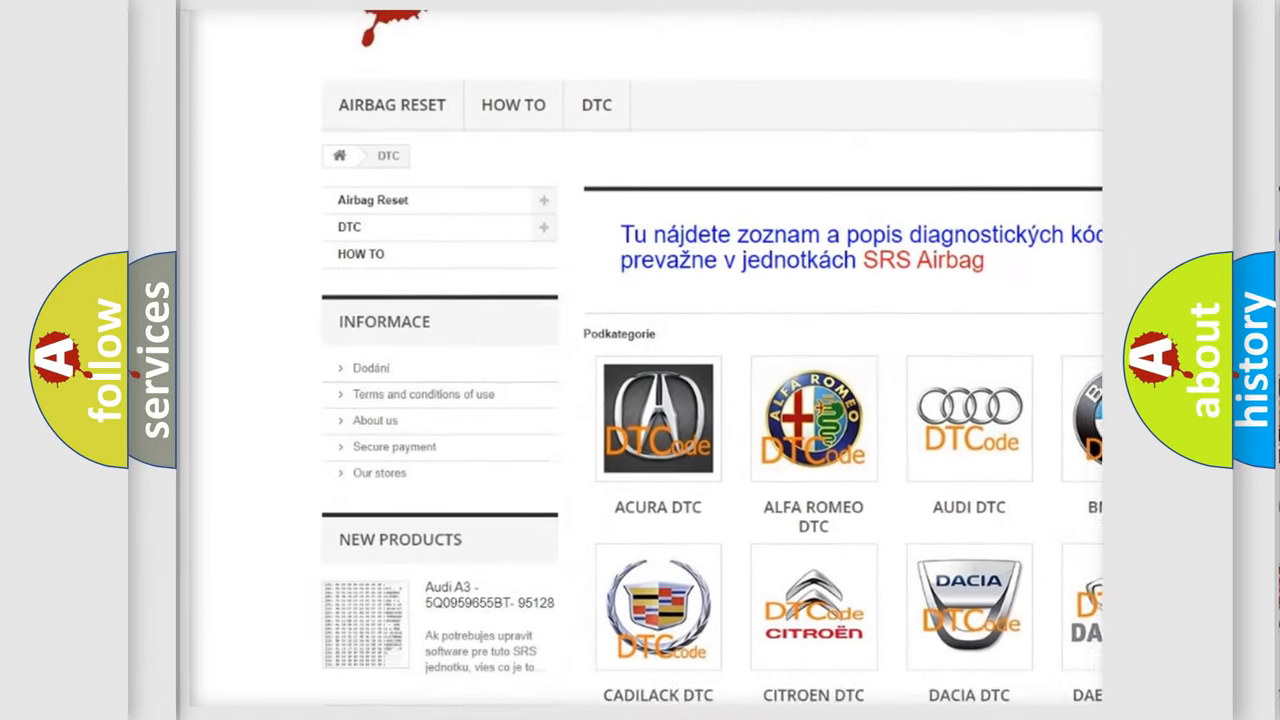
{"action": "scroll", "scroll_direction": "down", "scroll_amount": 3}
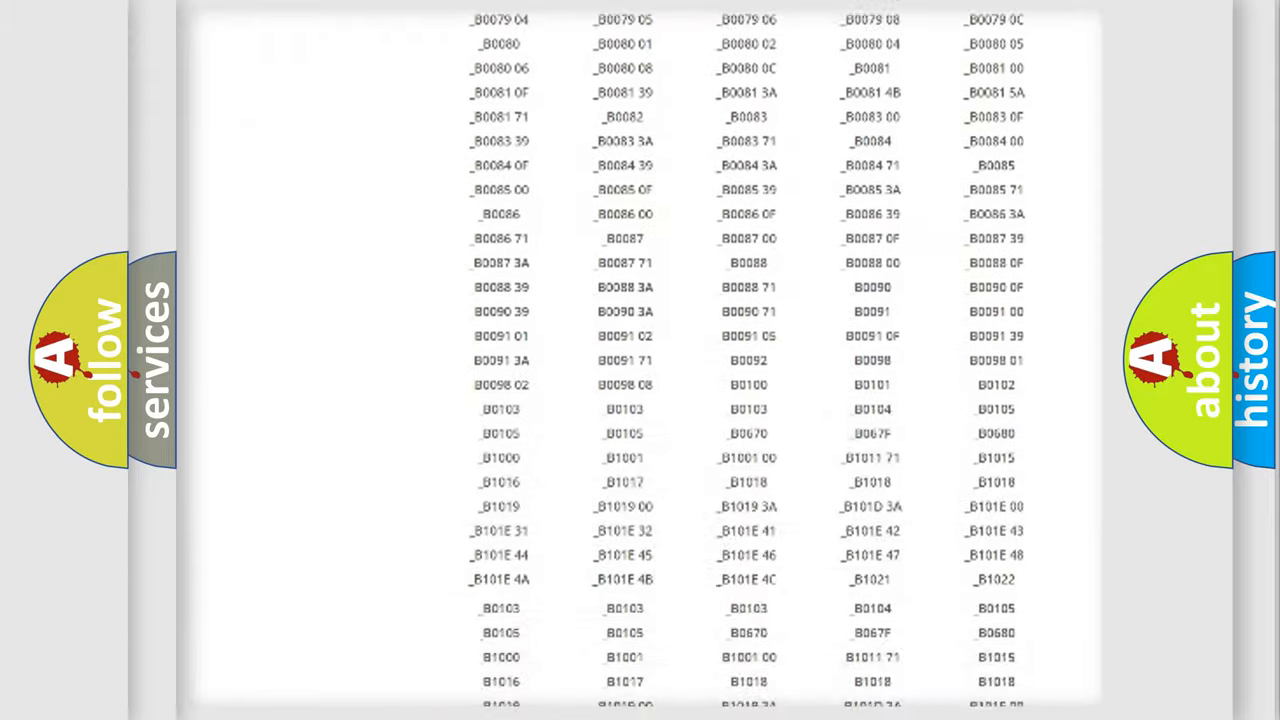
{"action": "scroll", "scroll_direction": "down", "scroll_amount": 3}
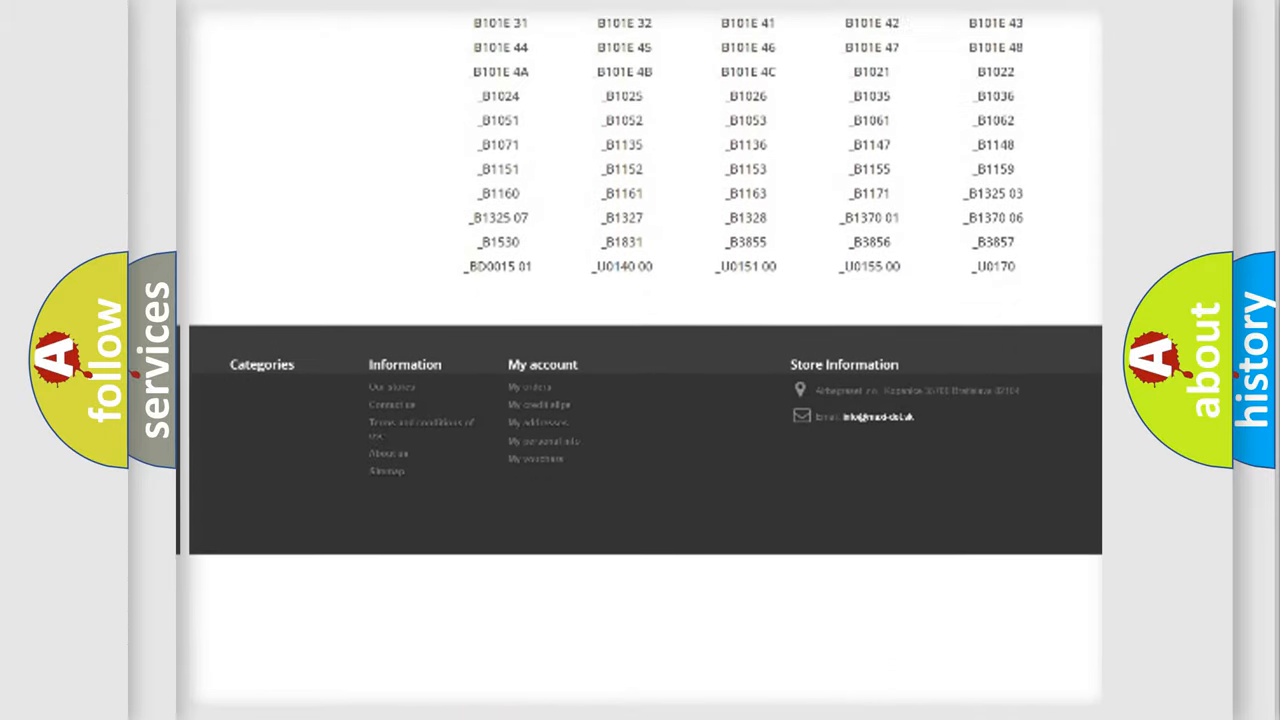